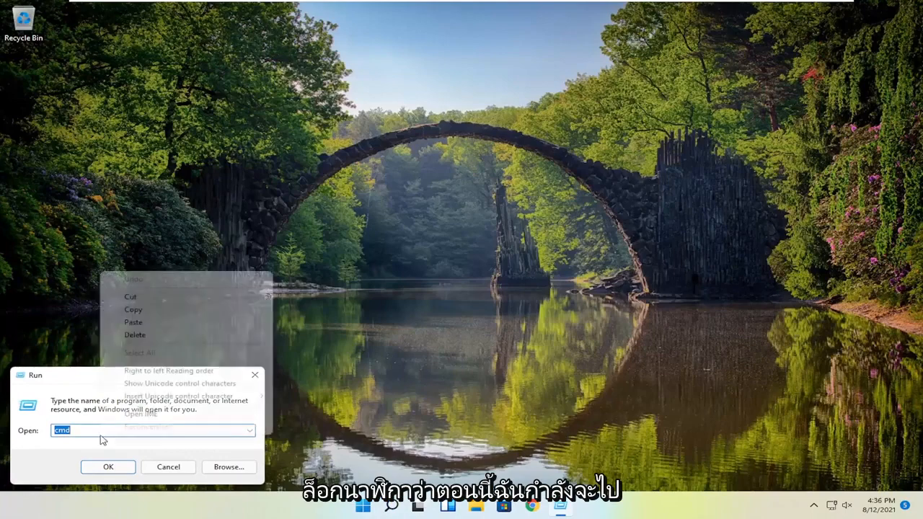
Run %USERPROFILE%\AppData\Local to show the Local folder in File Explorer.
type("%USERPROFILE%\\AppData\\Local")
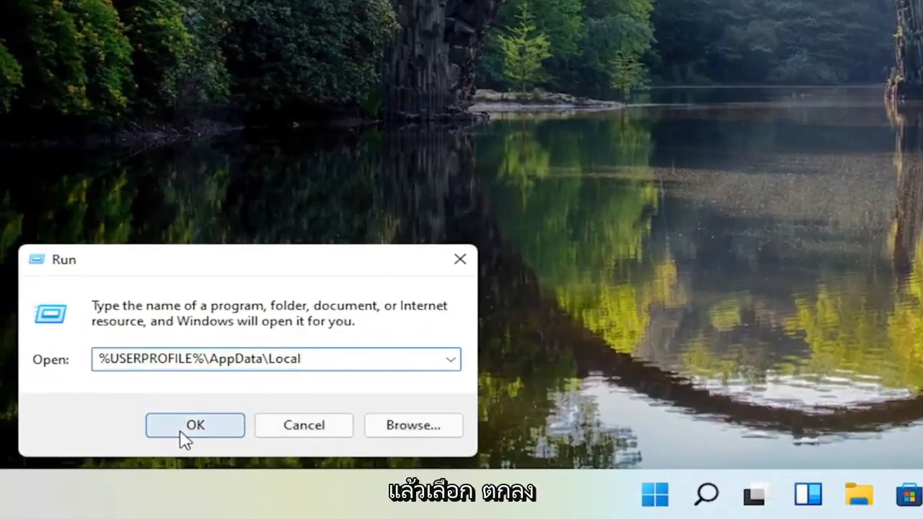
left_click(194, 424)
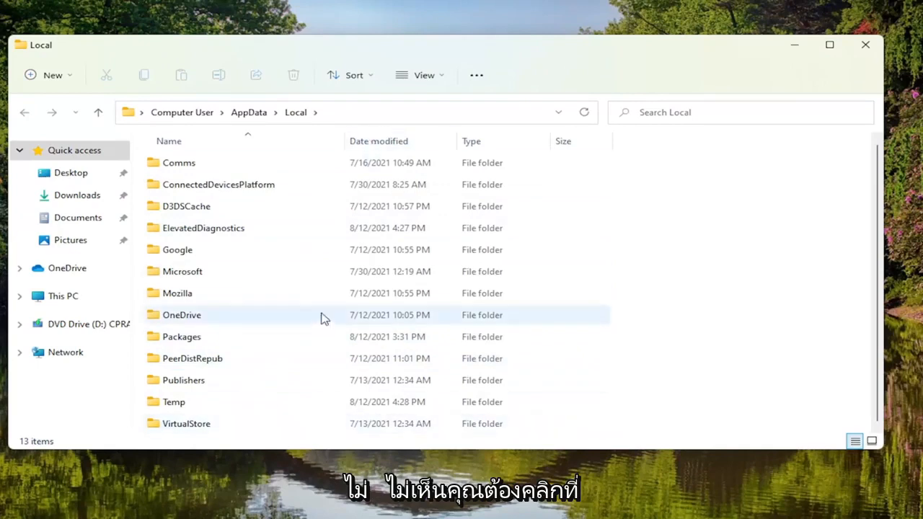
Show hidden items so the IconCache database file appears in the Local listing.
left_click(424, 75)
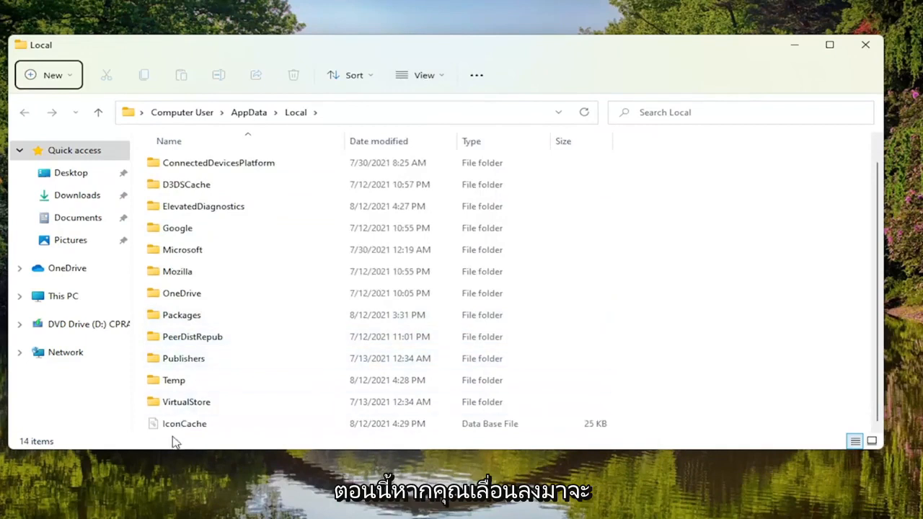
Delete the IconCache database file and bring up the Start menu's system shortcuts for restarting.
left_click(184, 424)
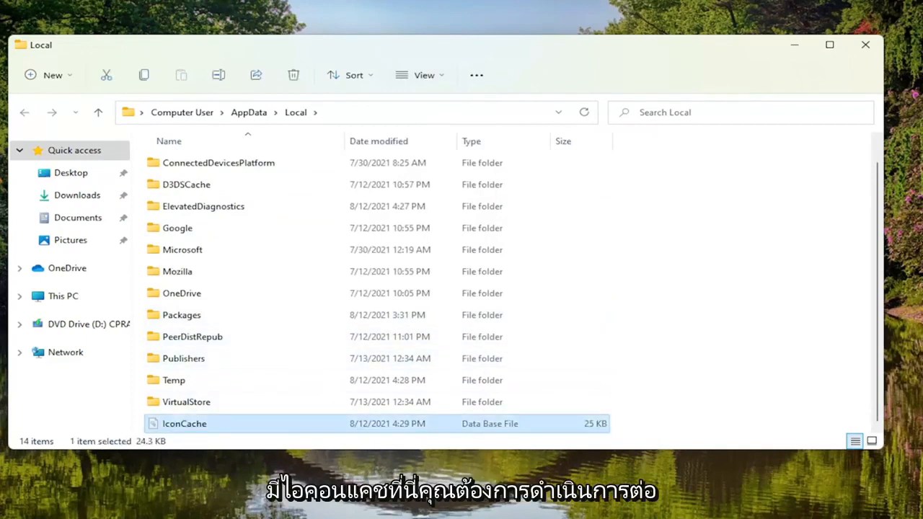
mouse_move(306, 420)
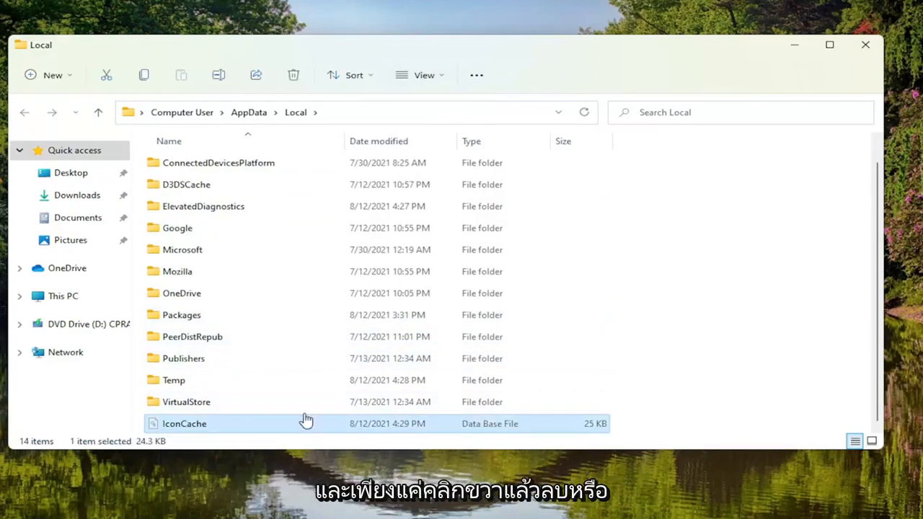
right_click(185, 424)
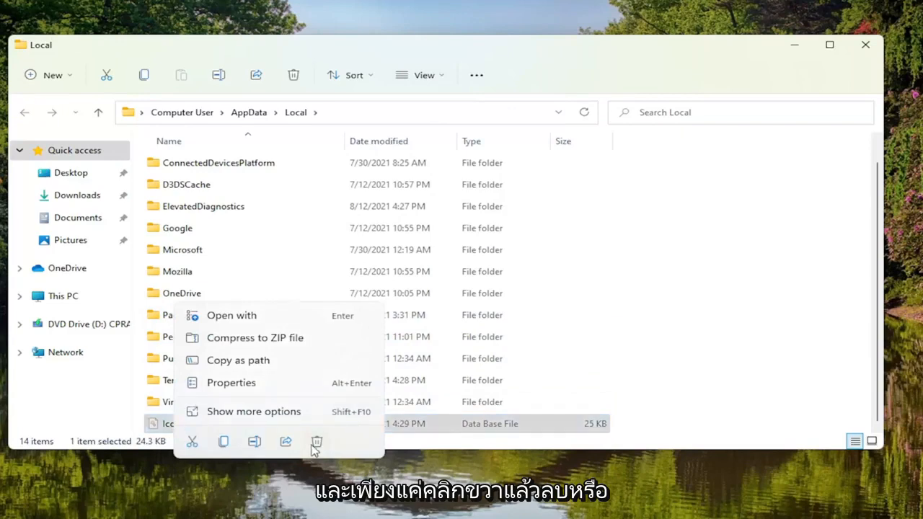
left_click(318, 441)
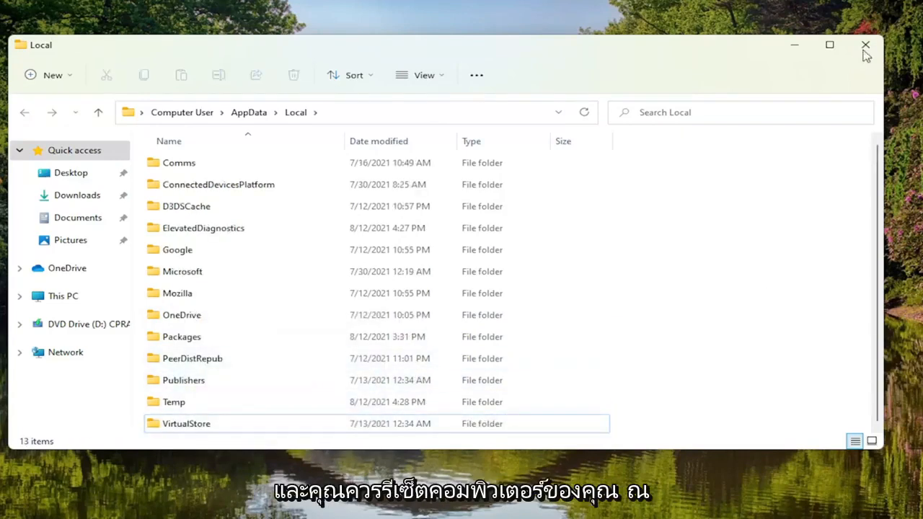
right_click(378, 504)
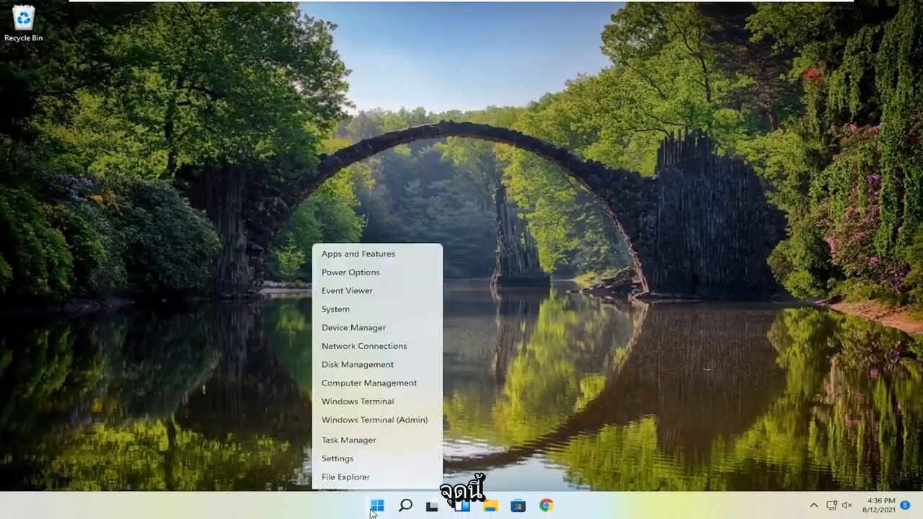